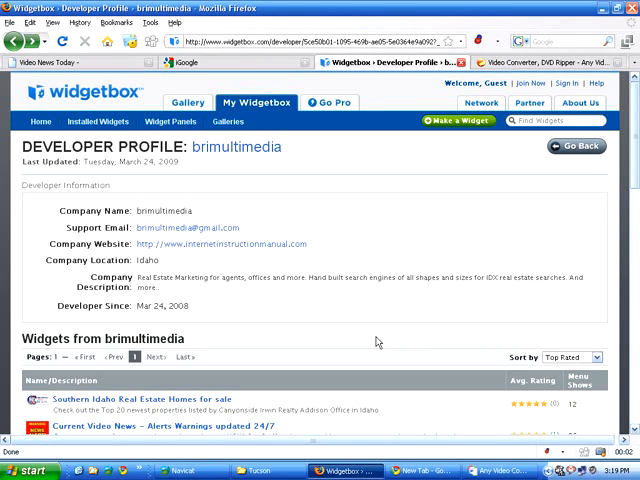
mouse_move(360, 315)
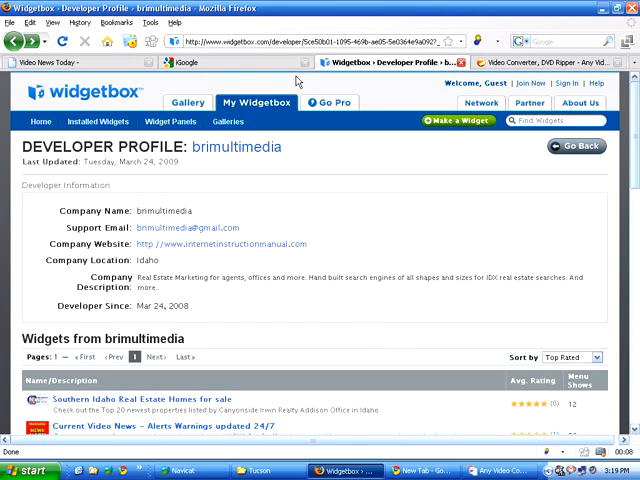
- Switch from the Widgetbox developer profile tab to the Video News Today tab
click(57, 39)
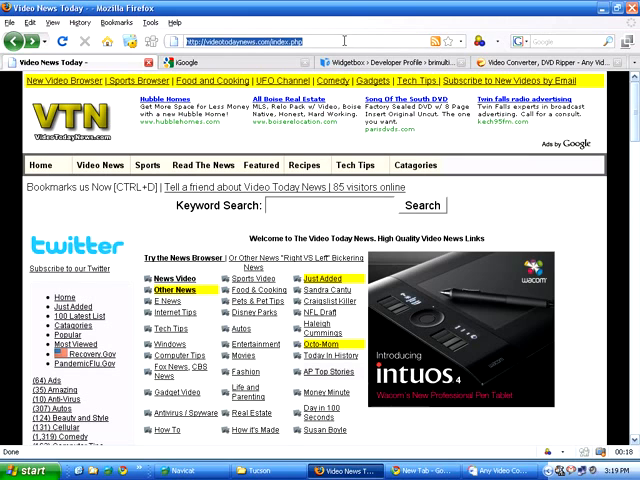
mouse_move(435, 34)
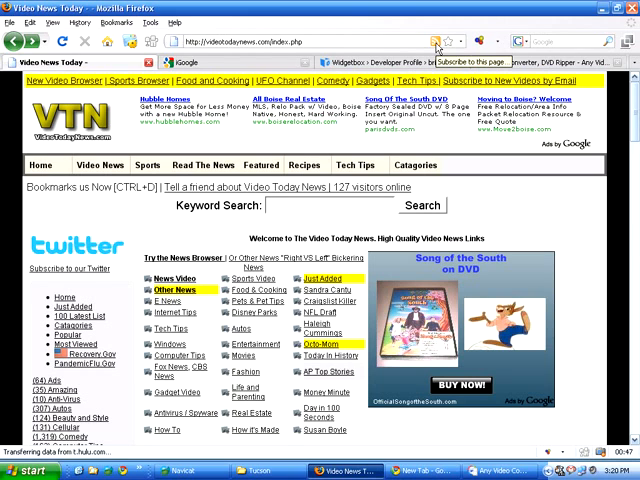
- Open the Video News Today RSS feed page and copy its feed address
click(438, 38)
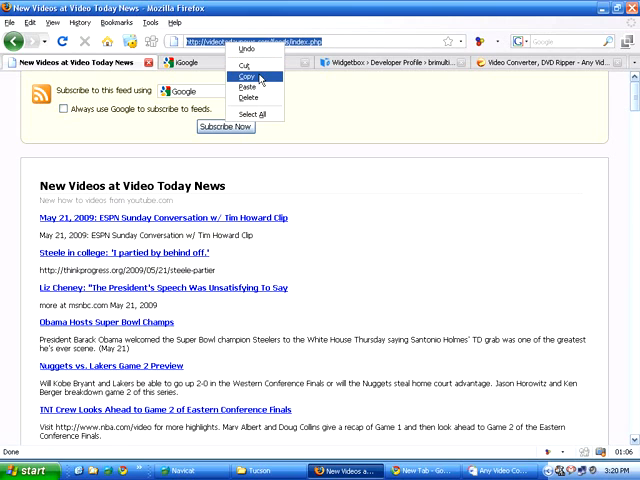
click(243, 72)
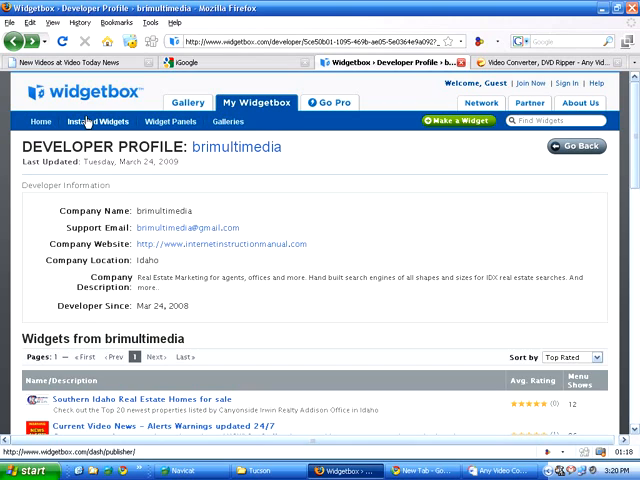
mouse_move(435, 147)
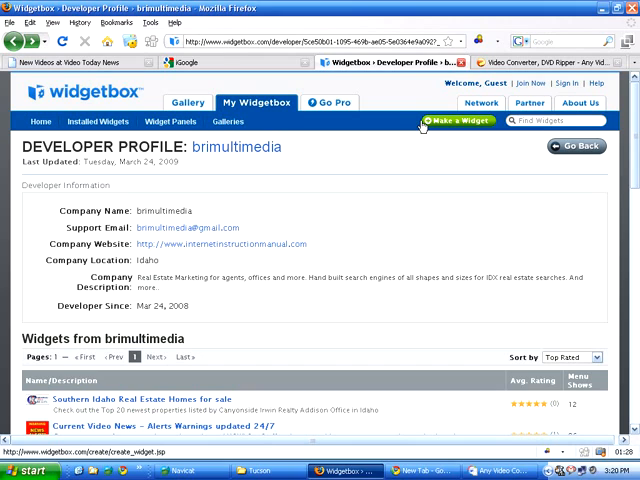
- Start a new widget from the brimultimedia developer profile with Make a Widget
click(459, 120)
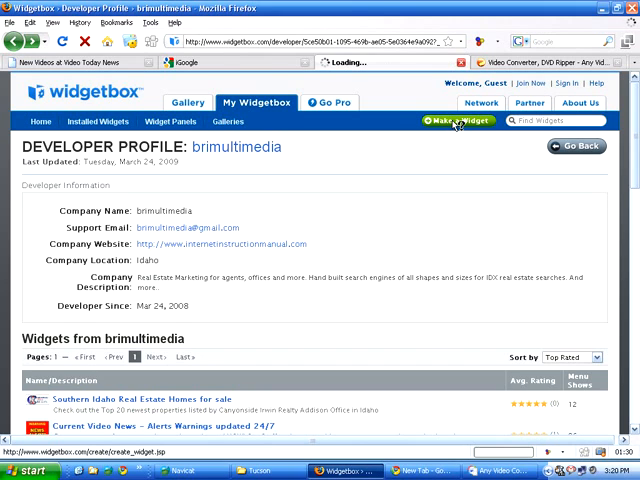
- Create a BLOG/FEED widget from the pasted videotodaynews.com feed URL
click(456, 120)
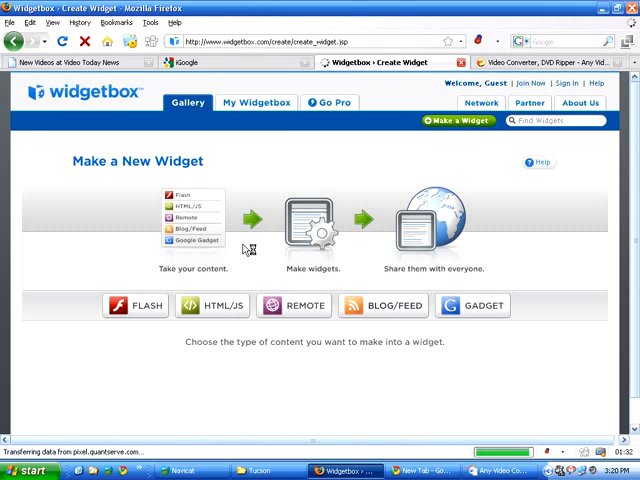
click(213, 305)
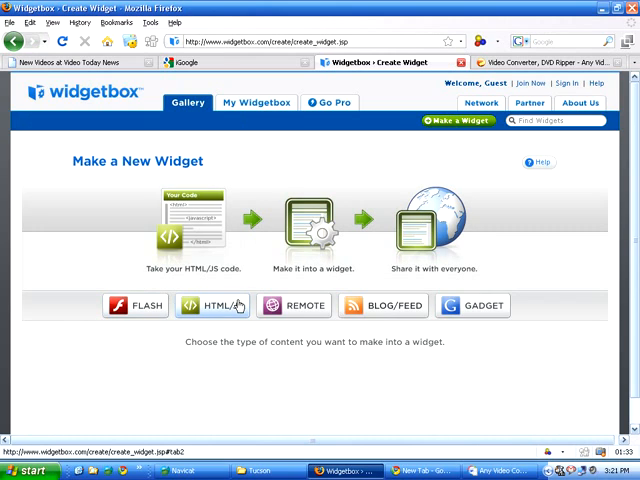
click(394, 306)
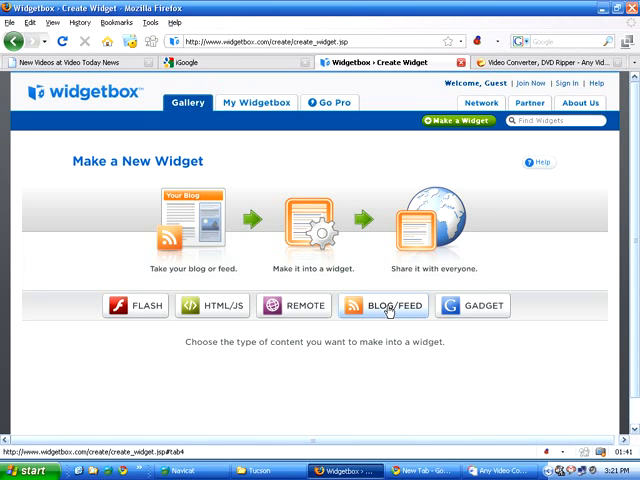
click(386, 306)
text(http://videotodaynews.com/feeds/index.php)
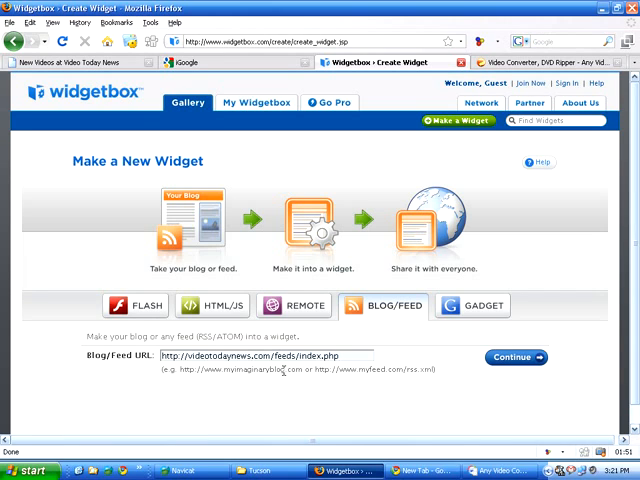
click(513, 356)
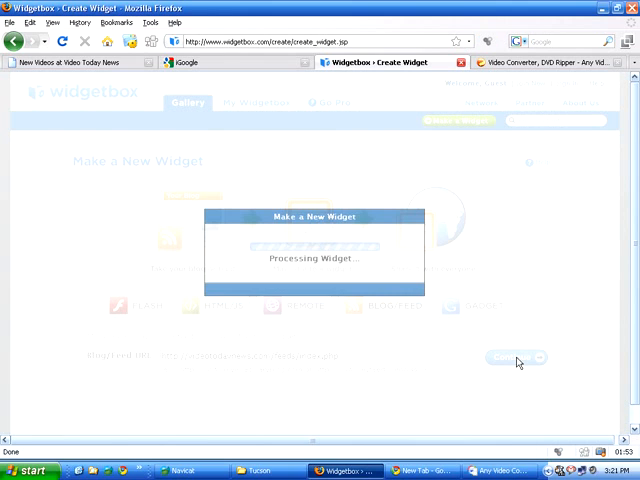
mouse_move(501, 360)
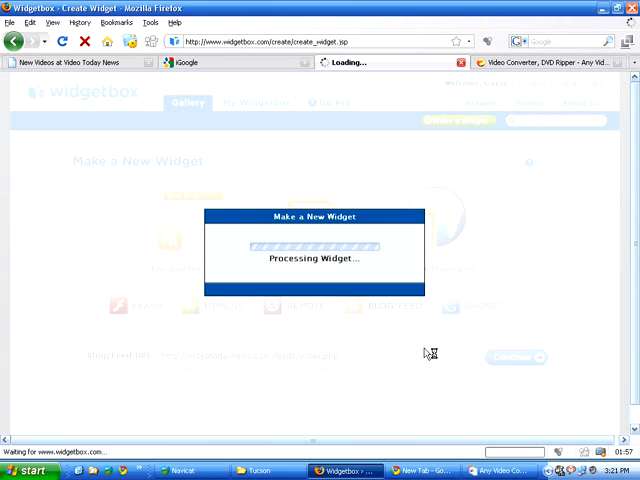
mouse_move(451, 348)
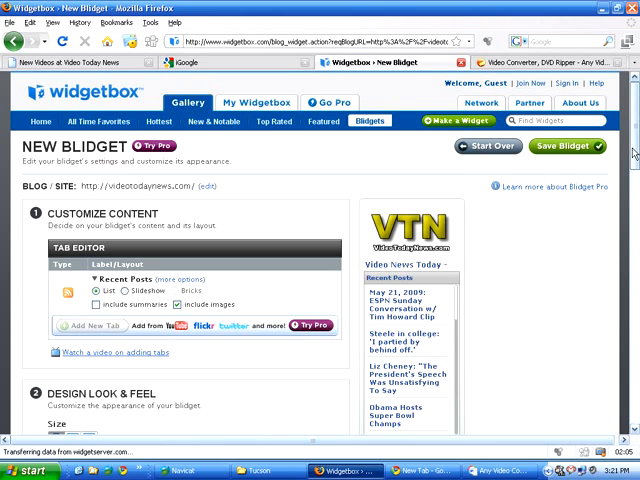
- Scroll through the New Blidget editor's recent-posts preview of the videotodaynews.com feed
scroll(down, 3)
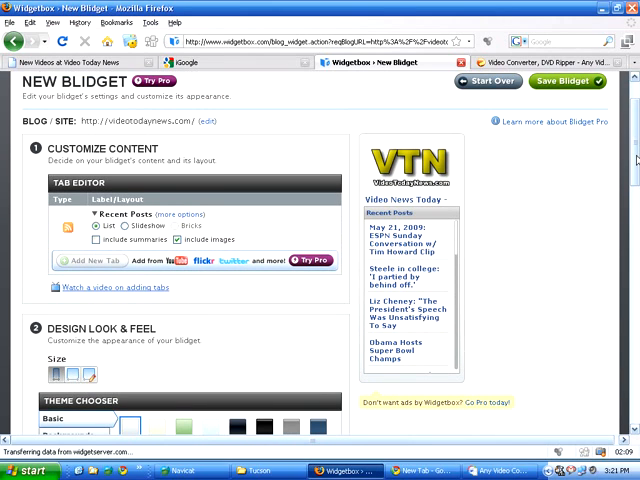
mouse_move(417, 165)
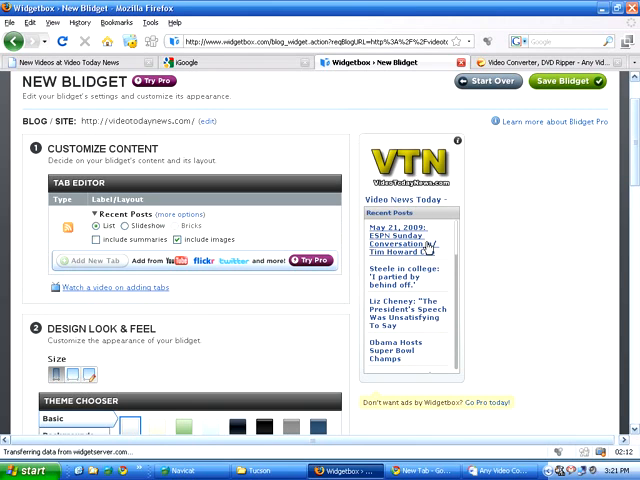
scroll(down, 3)
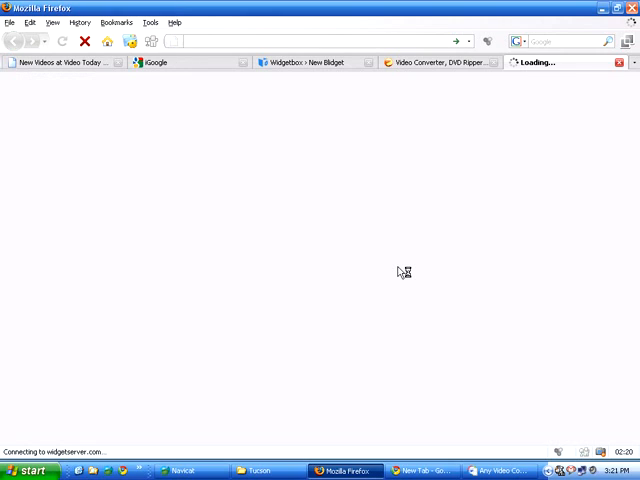
mouse_move(349, 111)
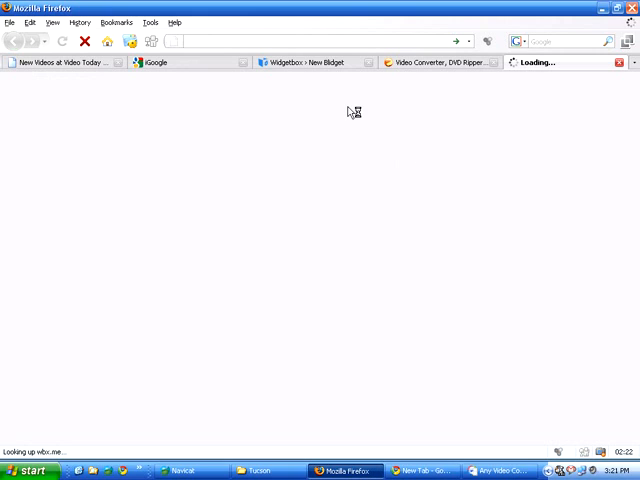
mouse_move(490, 97)
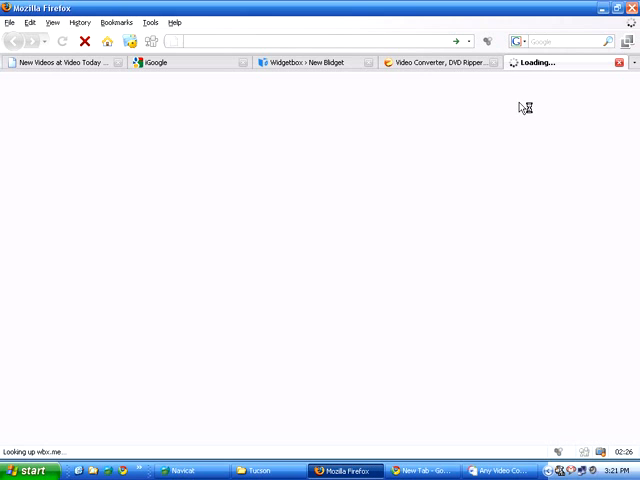
mouse_move(470, 68)
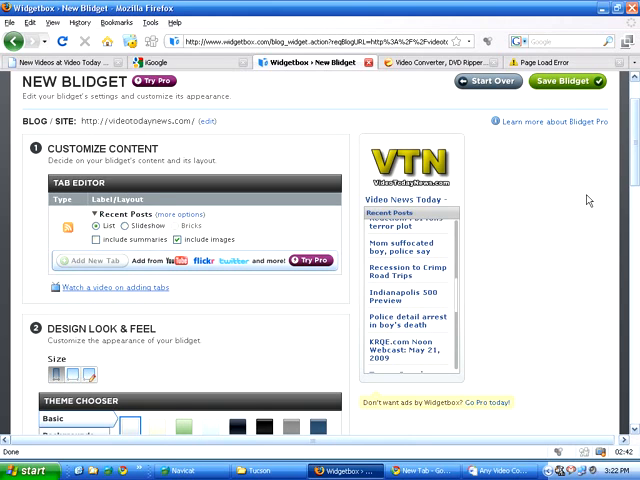
- Try the Cloud Blue, Transparent and custom colour themes, then choose Frosted Glass
scroll(down, 3)
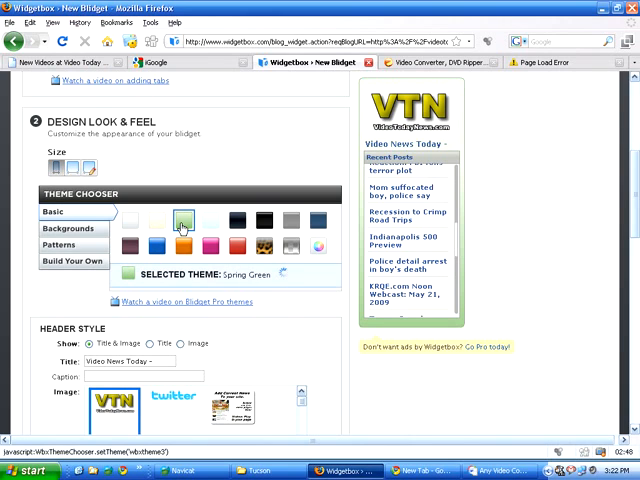
click(213, 221)
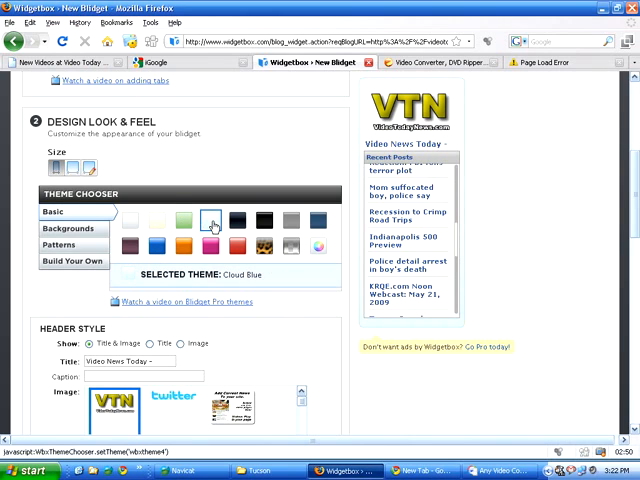
click(289, 246)
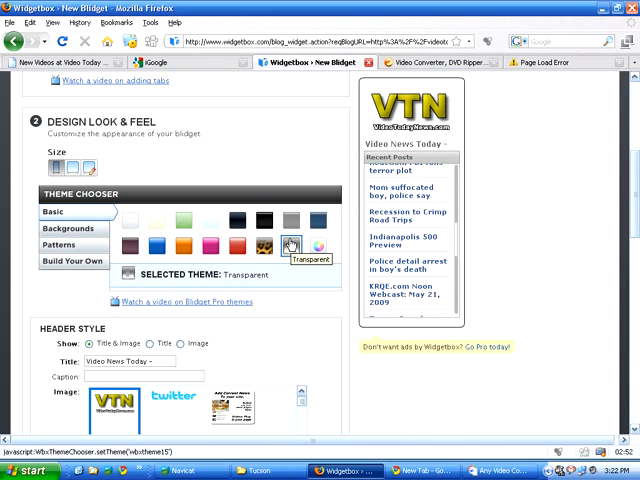
click(316, 247)
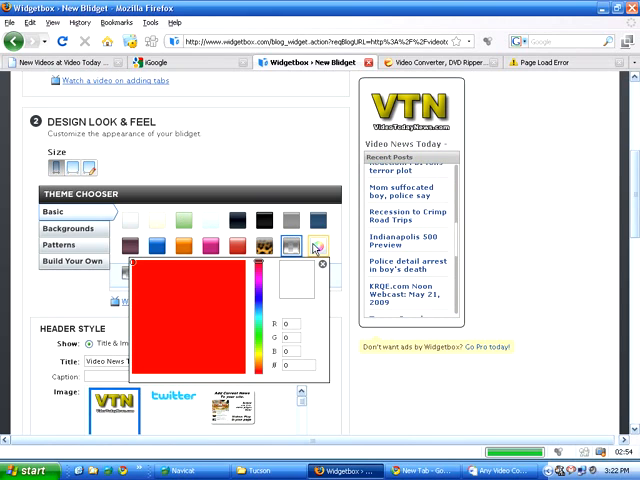
click(212, 303)
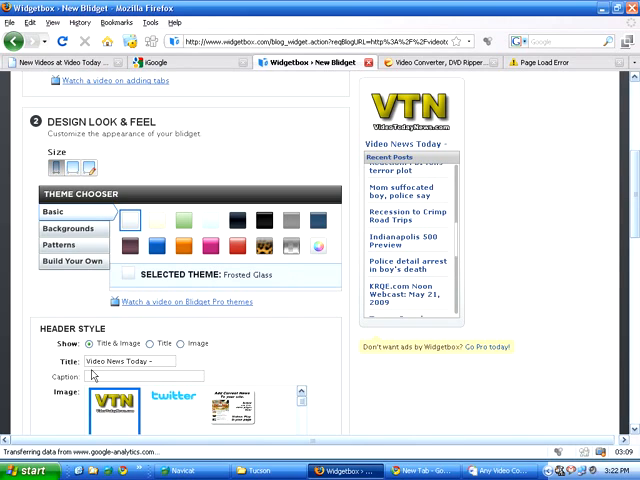
mouse_move(607, 313)
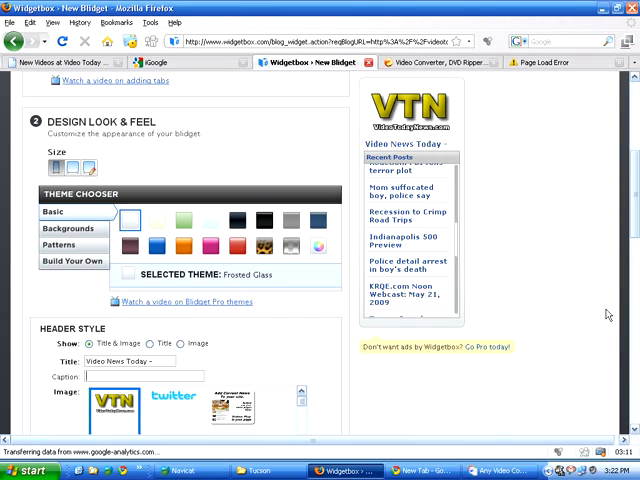
- Set the Header Style alignment to Center
scroll(down, 3)
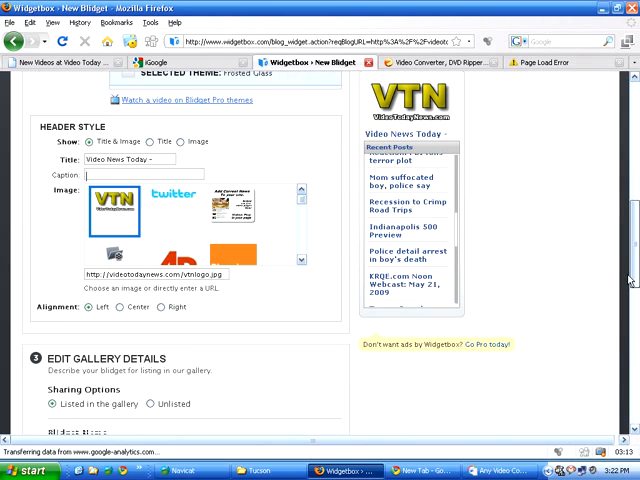
scroll(down, 3)
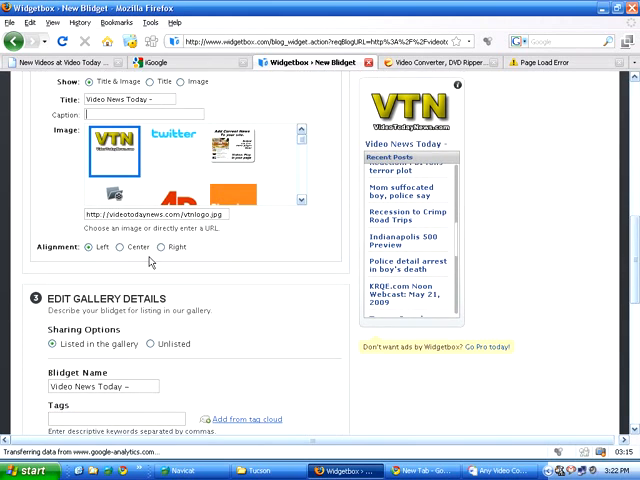
click(123, 248)
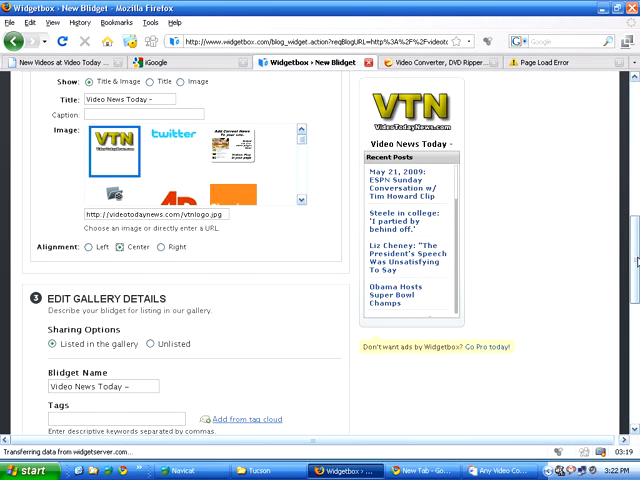
- Review Edit Gallery Details and Extras down to the Save Bidget button
scroll(down, 3)
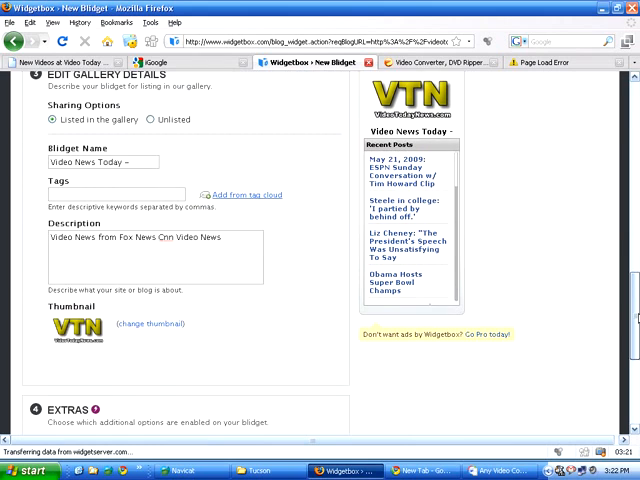
scroll(down, 3)
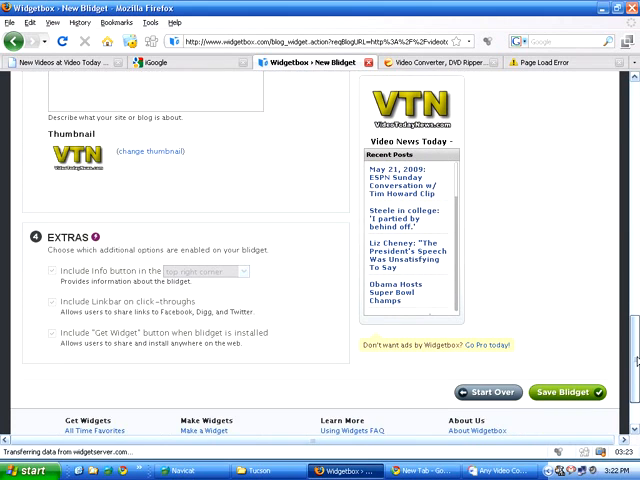
scroll(up, 3)
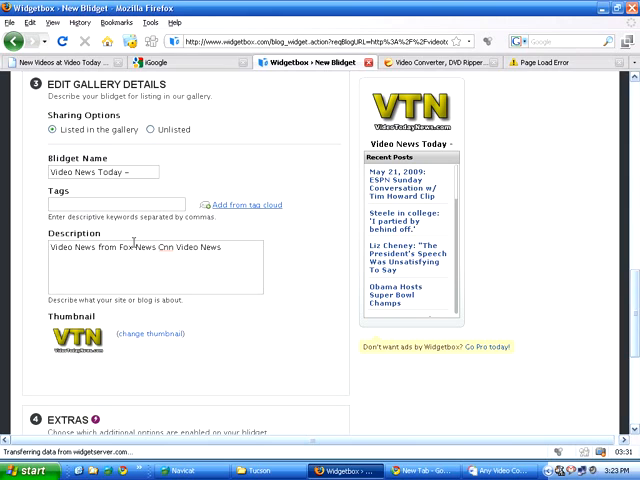
click(130, 206)
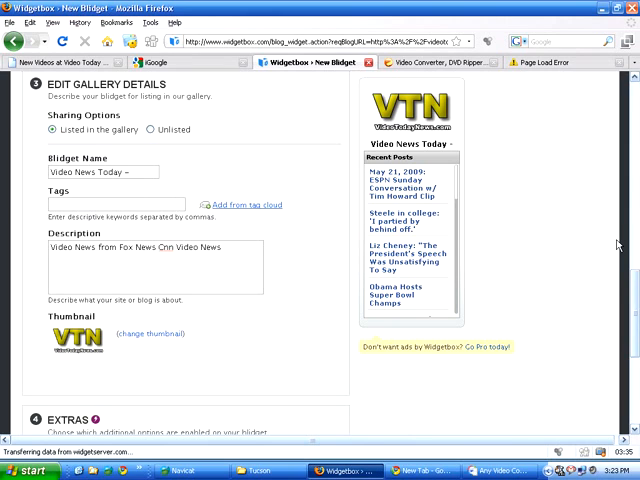
scroll(down, 3)
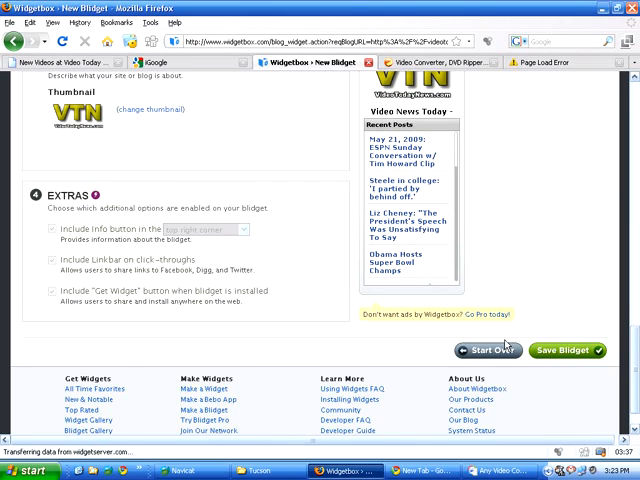
- Add the tag 'news' after a save attempt and accept the Developer Agreement
click(566, 349)
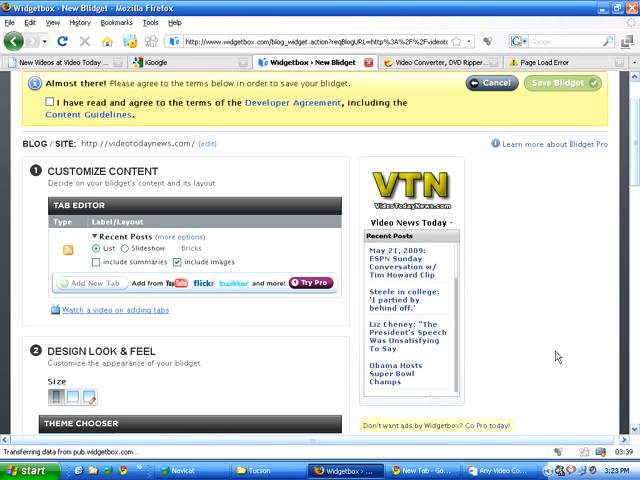
click(51, 106)
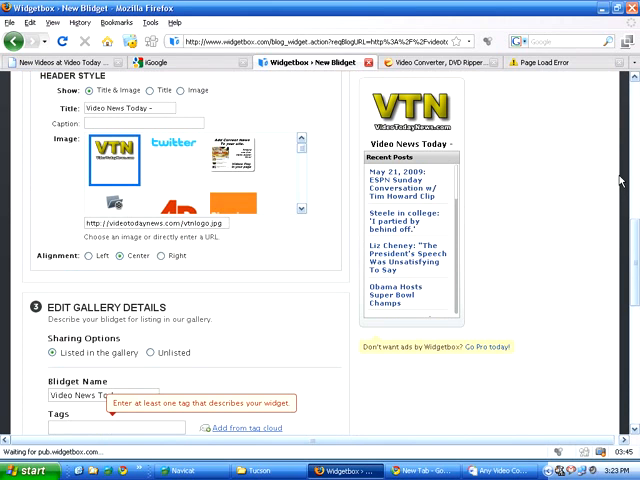
scroll(down, 3)
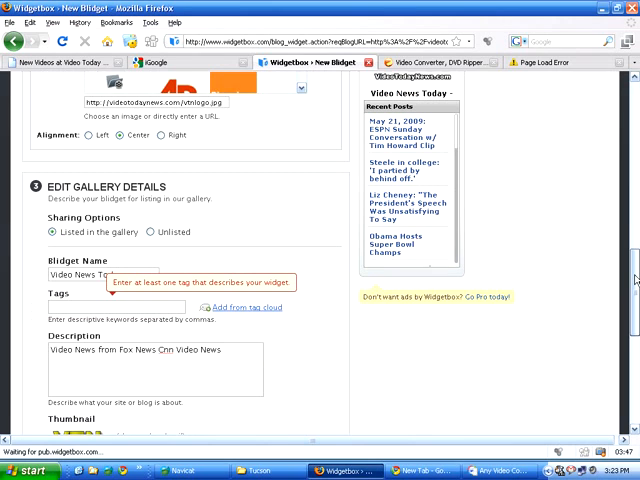
scroll(down, 3)
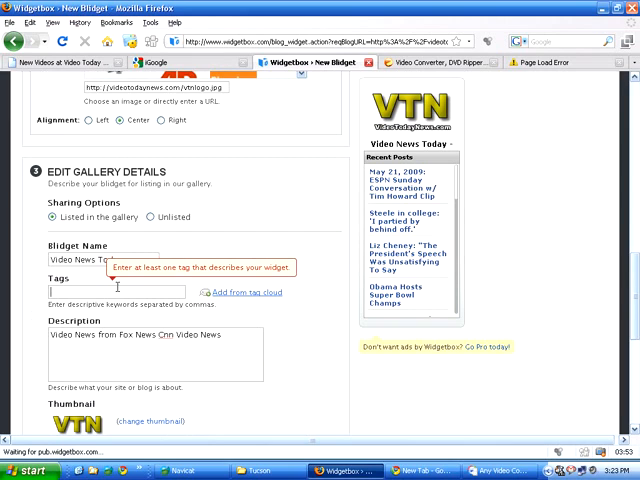
text(news)
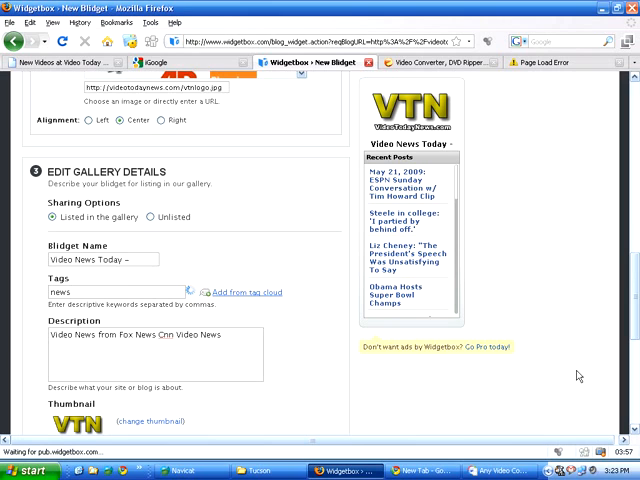
scroll(down, 3)
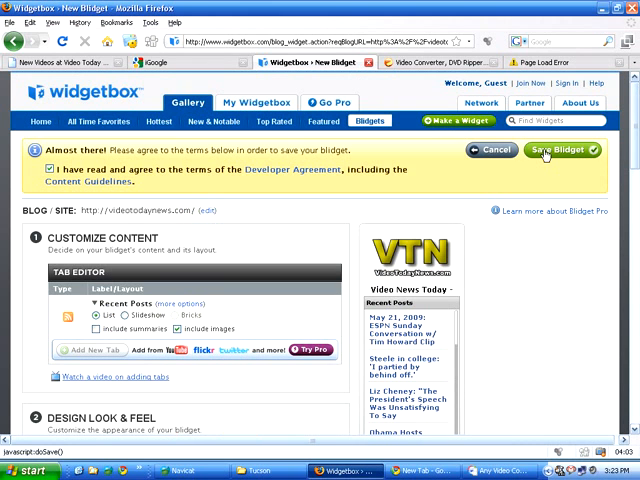
- Save the bidget after accepting the terms, bringing up the Sign In dialog
click(562, 151)
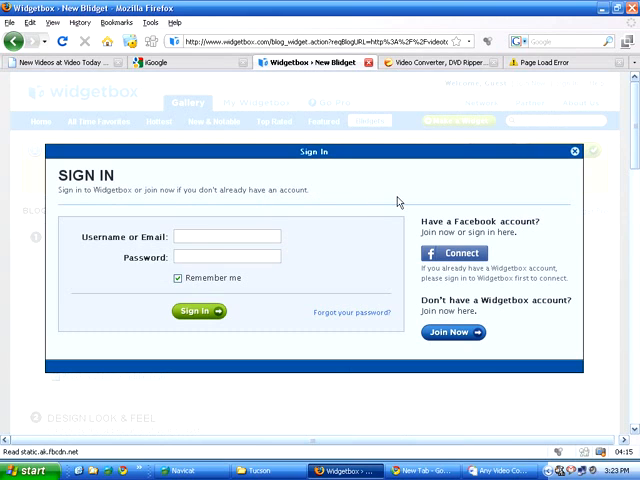
mouse_move(452, 351)
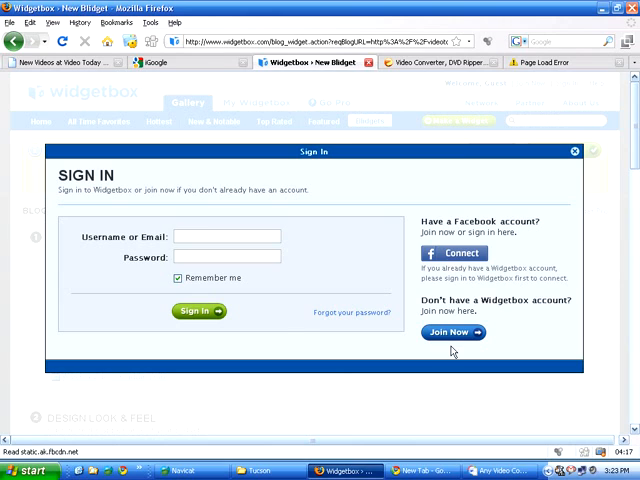